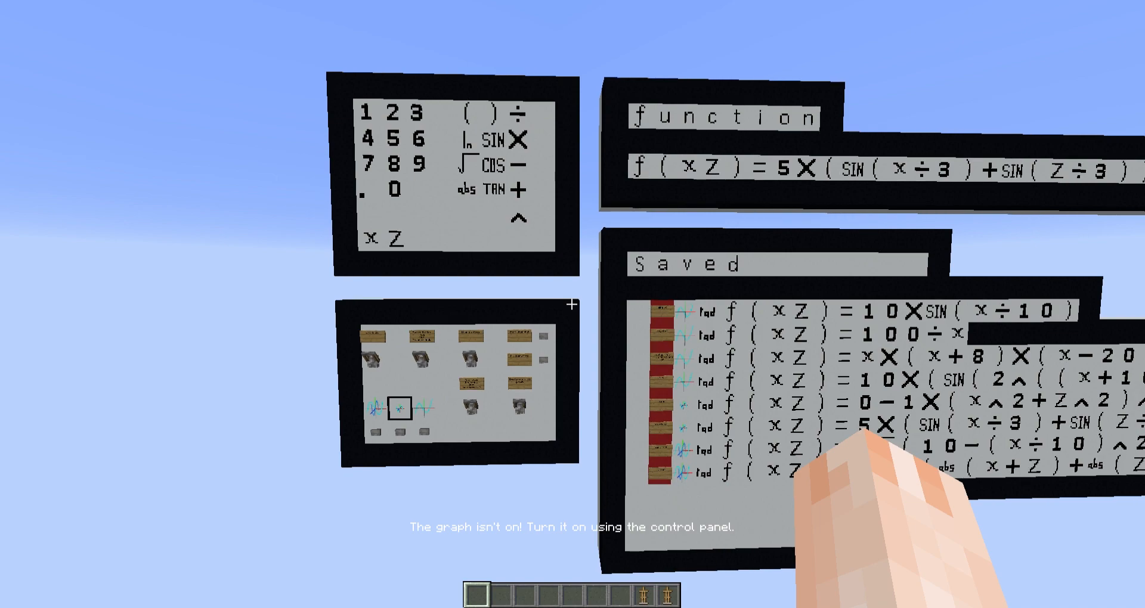
mouse_move(572, 304)
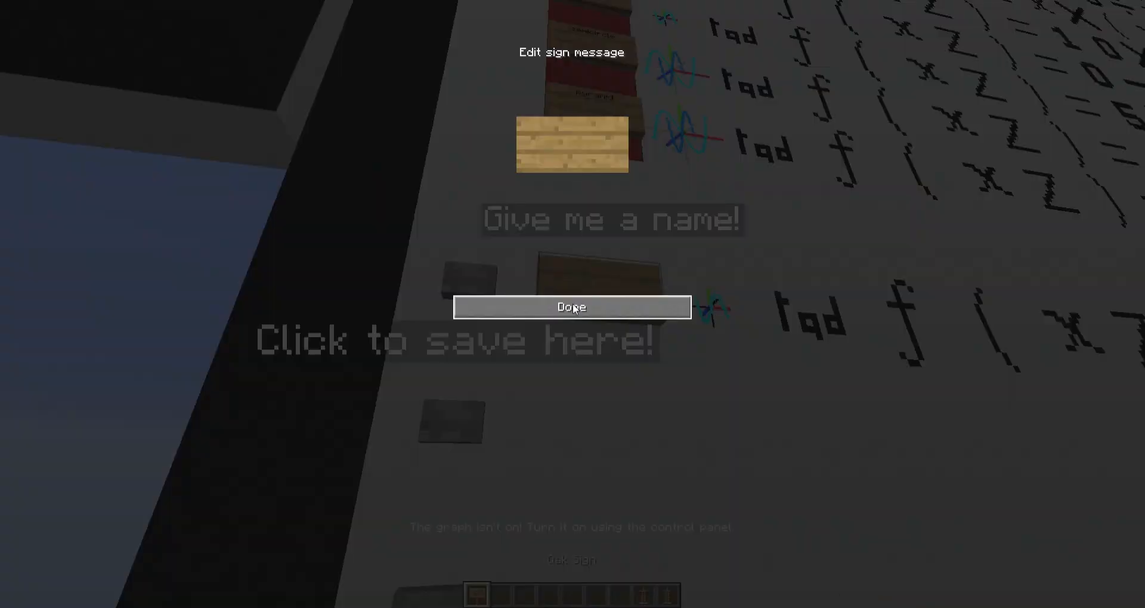
Name the saved equation slot 'new function' and confirm the sign
text(new functi)
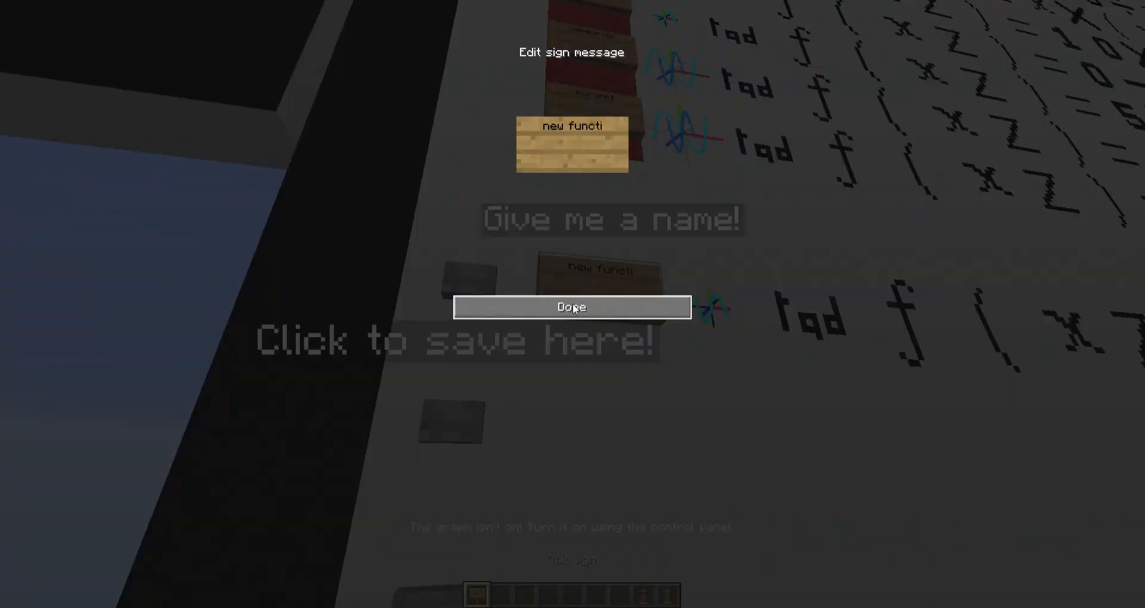
click(572, 307)
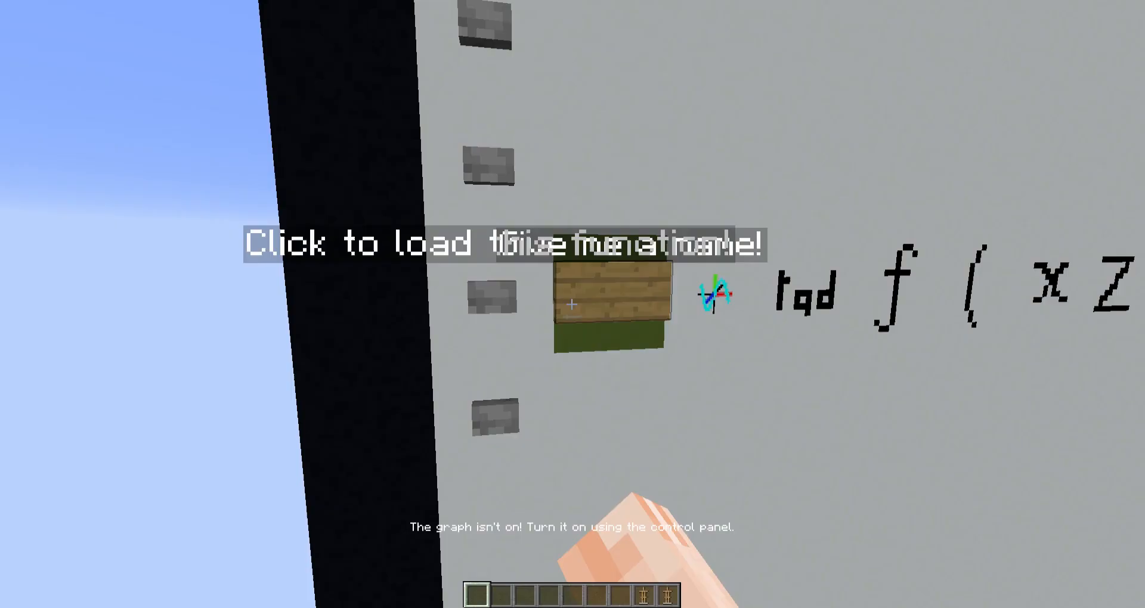
mouse_move(573, 304)
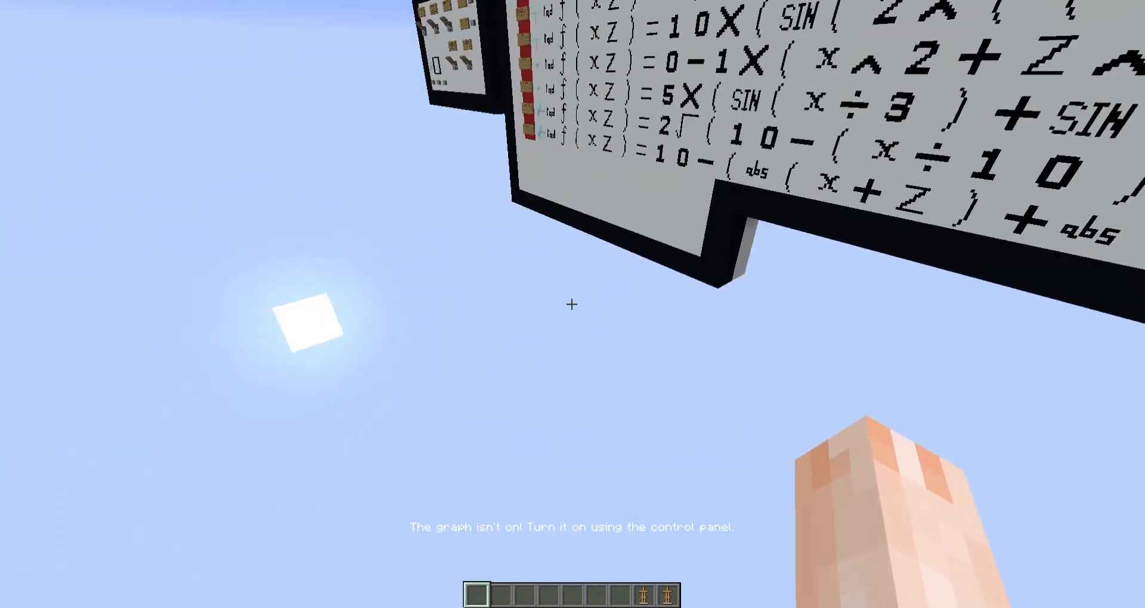
mouse_move(573, 304)
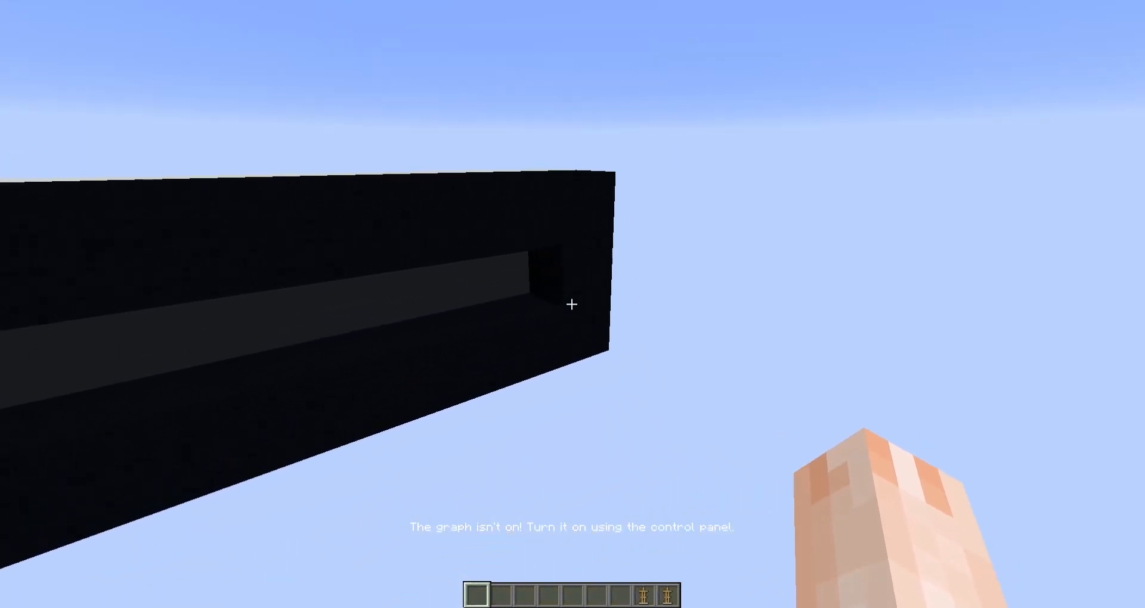
mouse_move(573, 305)
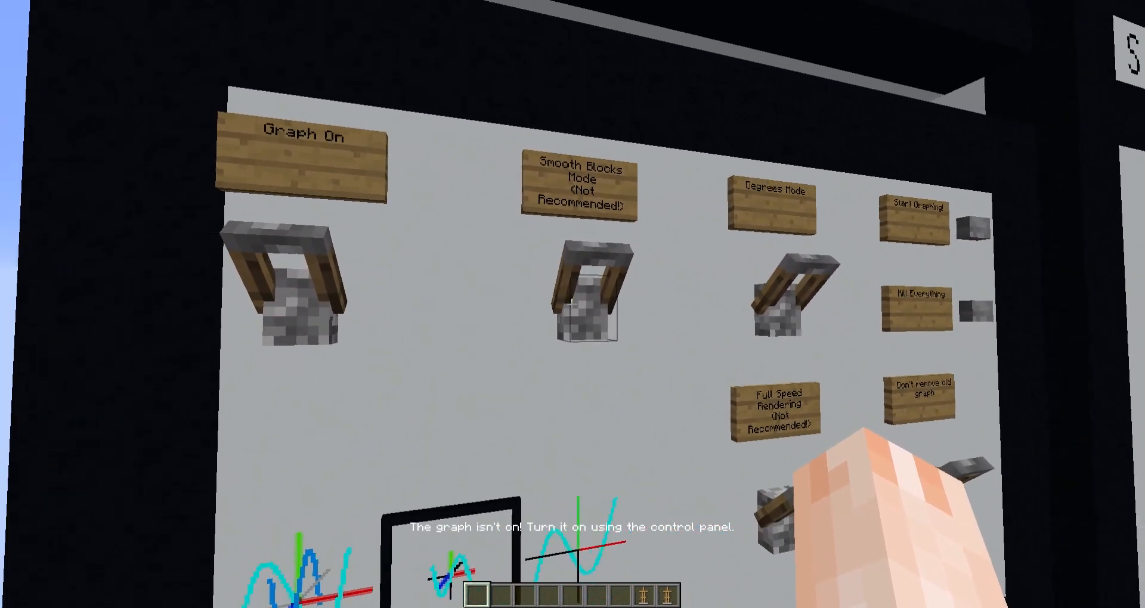
mouse_move(572, 304)
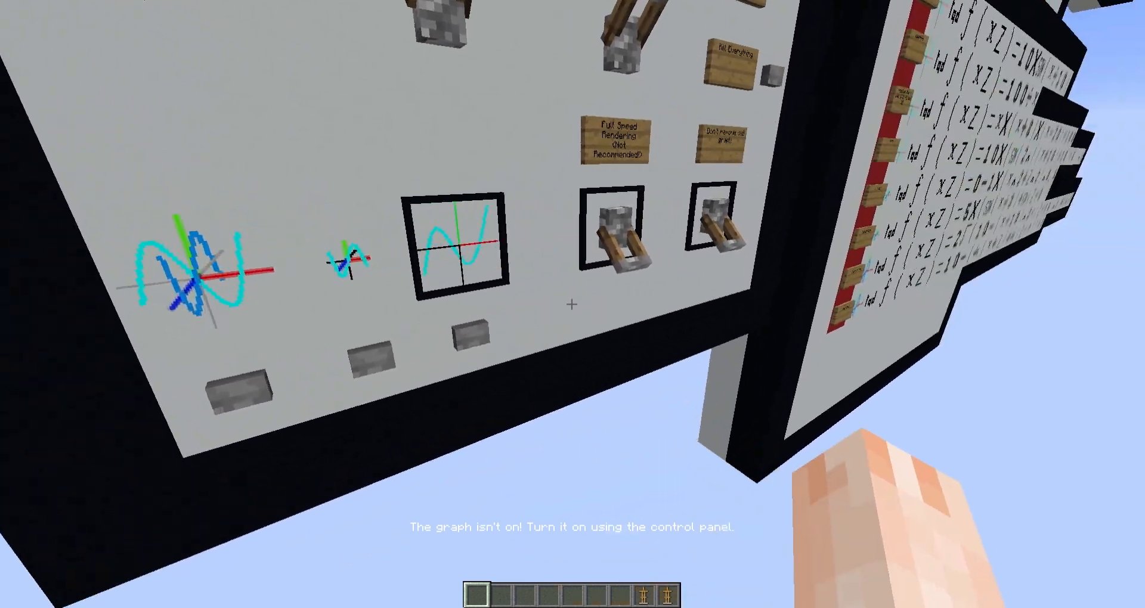
mouse_move(573, 304)
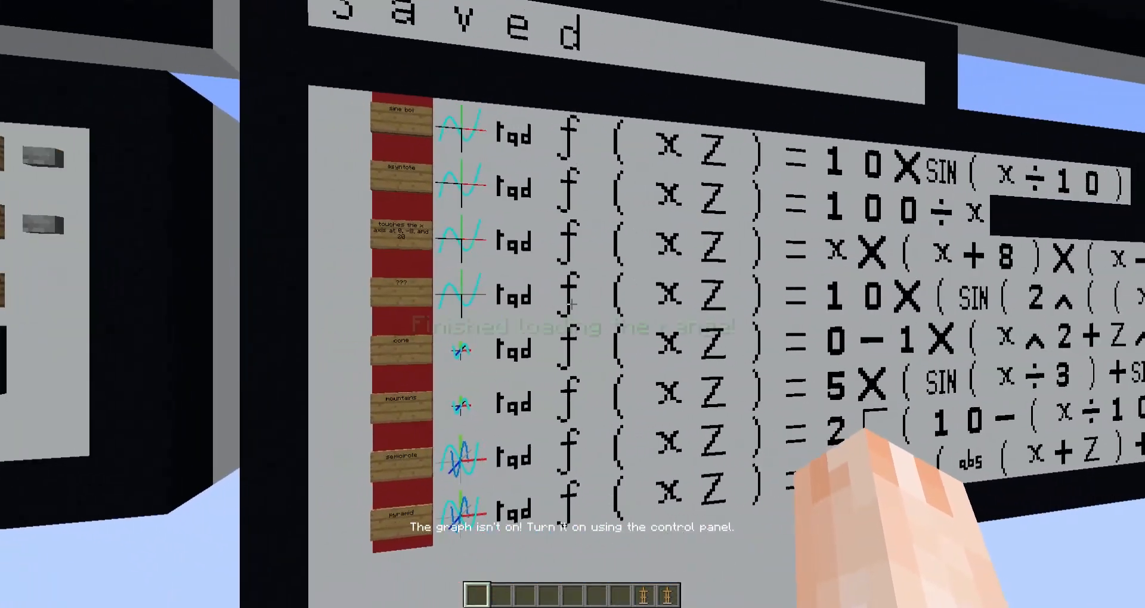